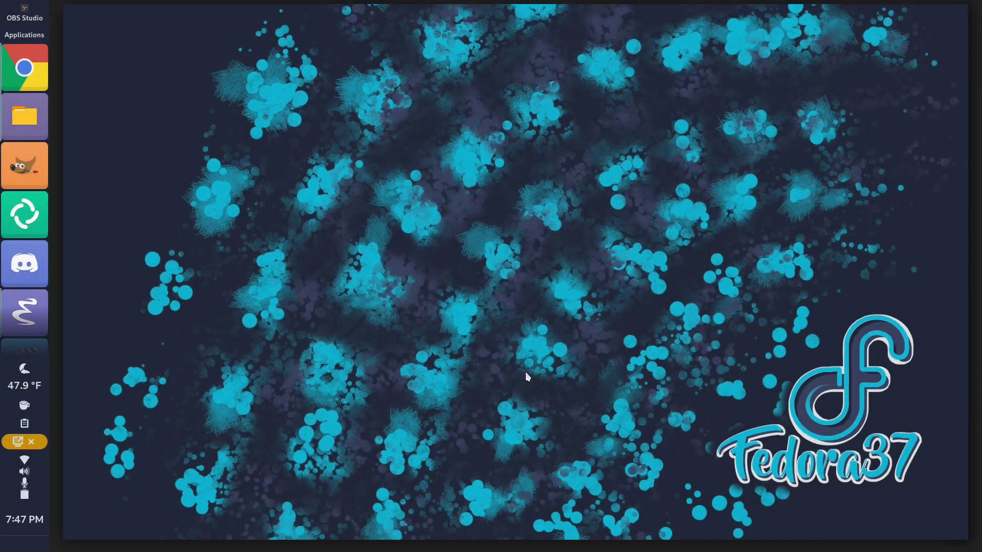
Step: Open the home folder in Files from the activities overview
{"action": "key", "text": "Super"}
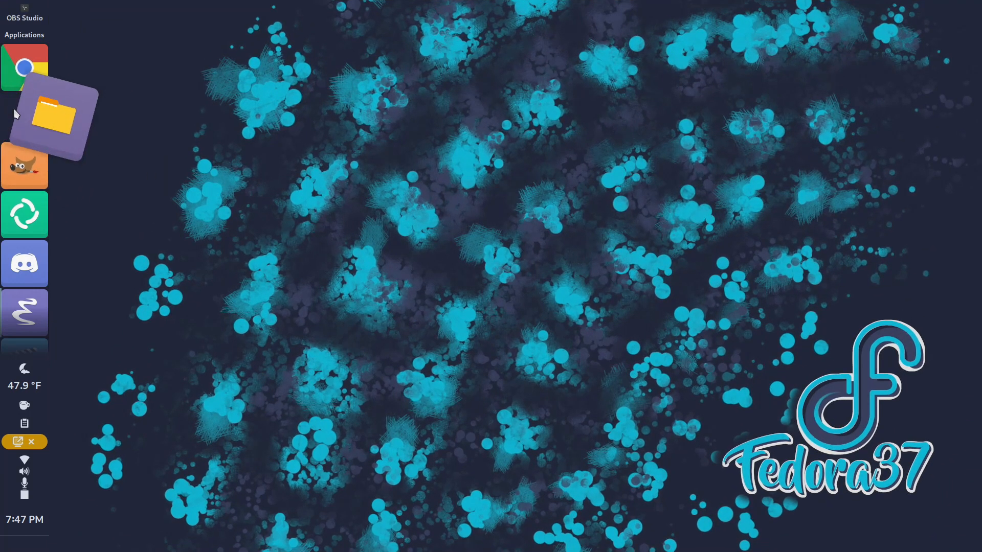
{"action": "left_click", "coordinate": [24, 116]}
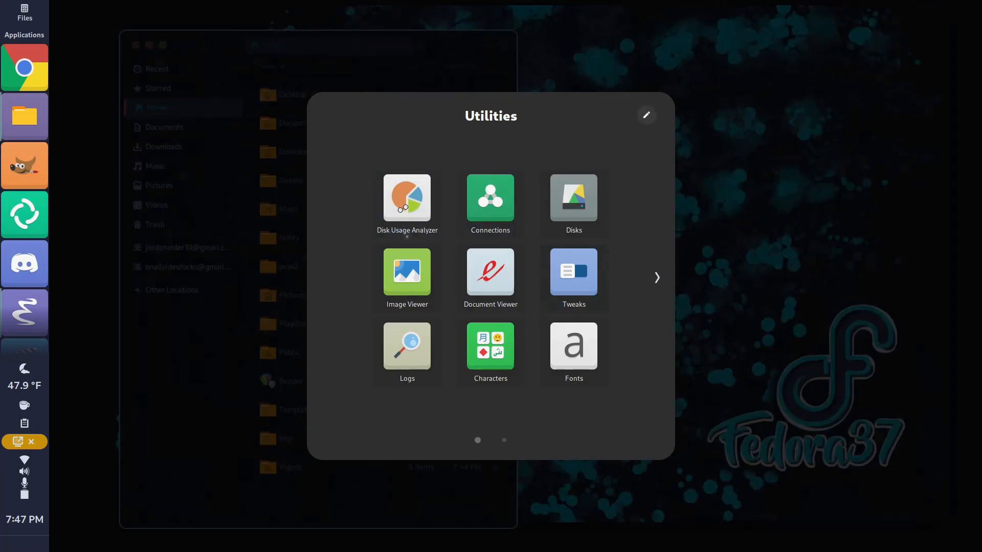
Step: Scan the fedora volume in Disk Usage Analyzer, then return to the locations list
{"action": "left_click", "coordinate": [407, 199]}
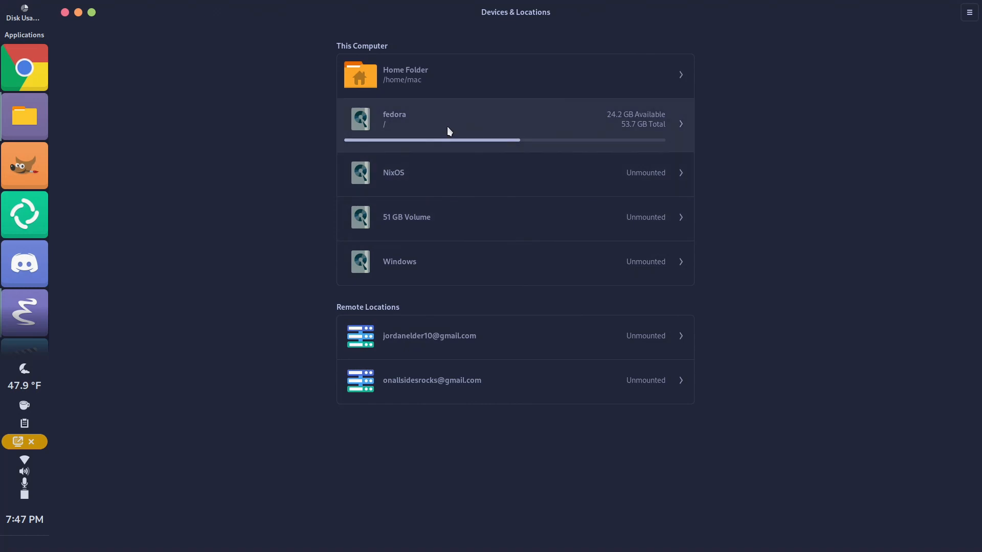
{"action": "mouse_move", "coordinate": [455, 84]}
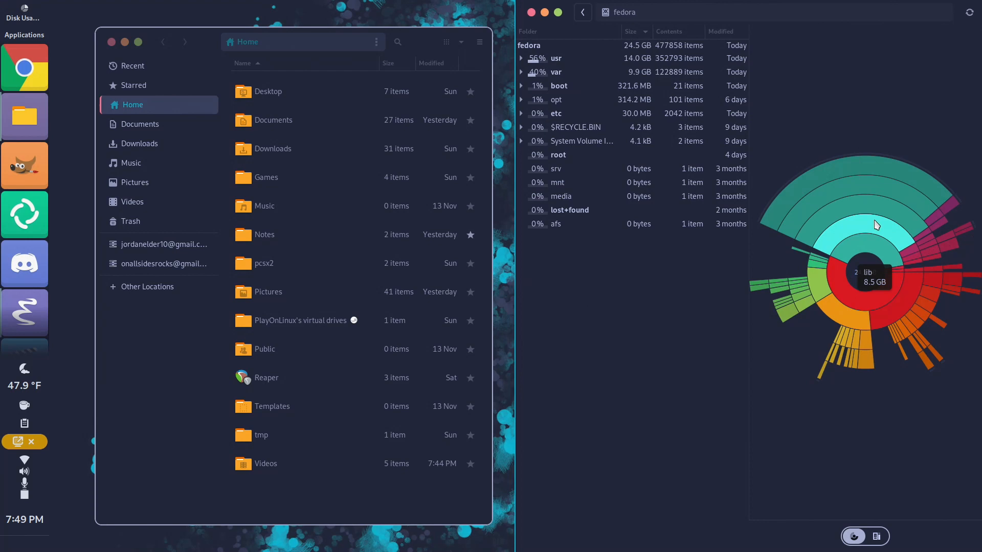
{"action": "mouse_move", "coordinate": [877, 199]}
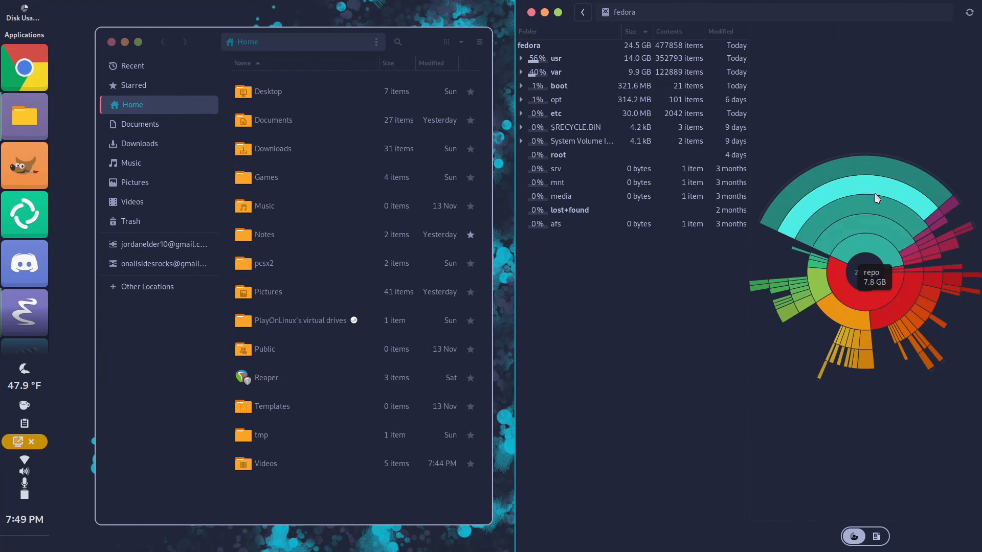
{"action": "mouse_move", "coordinate": [870, 201]}
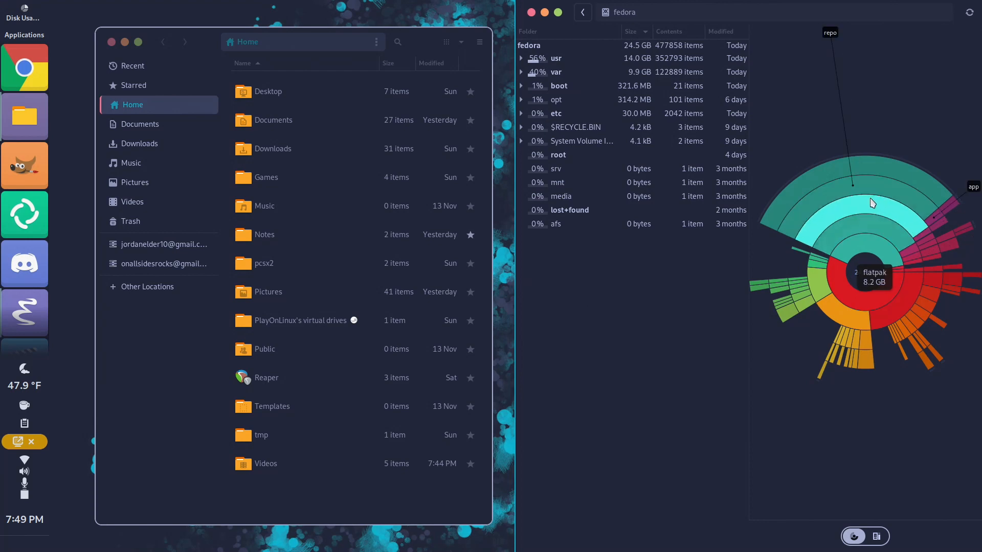
{"action": "mouse_move", "coordinate": [861, 201]}
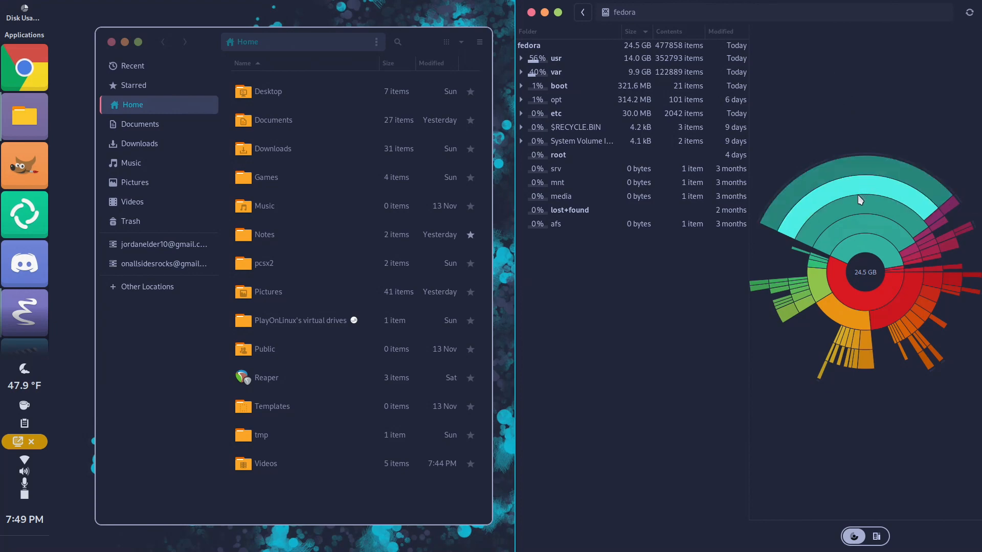
{"action": "mouse_move", "coordinate": [854, 209]}
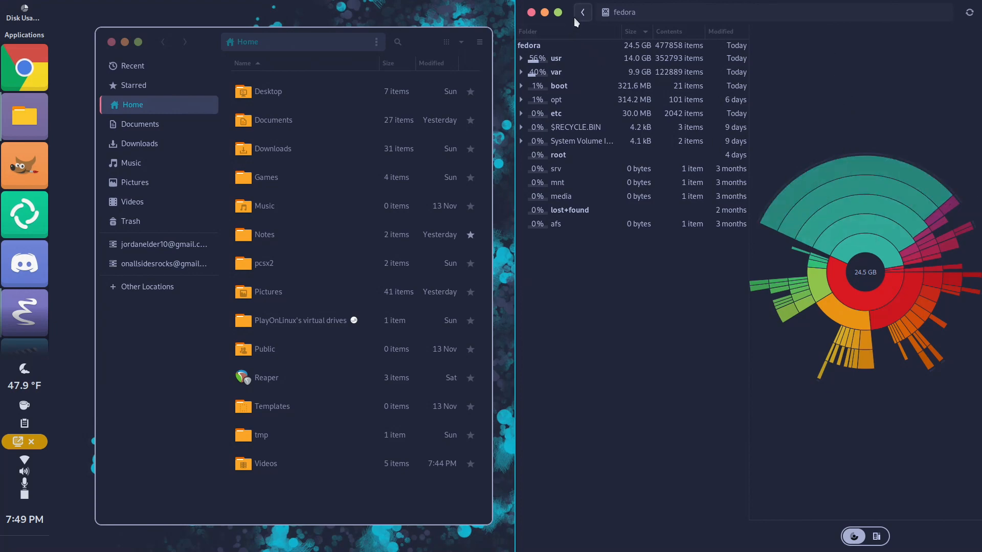
{"action": "left_click", "coordinate": [582, 12]}
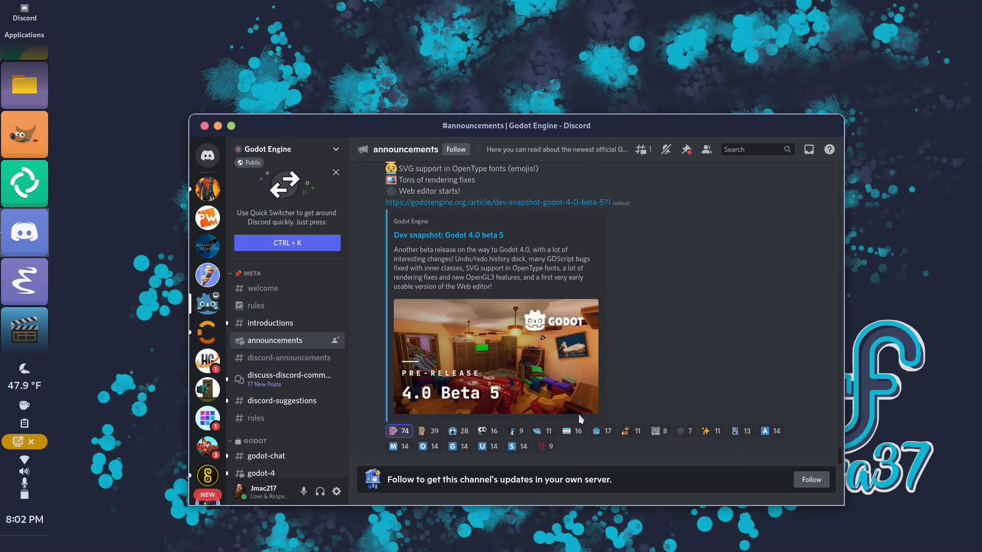
{"action": "mouse_move", "coordinate": [742, 368]}
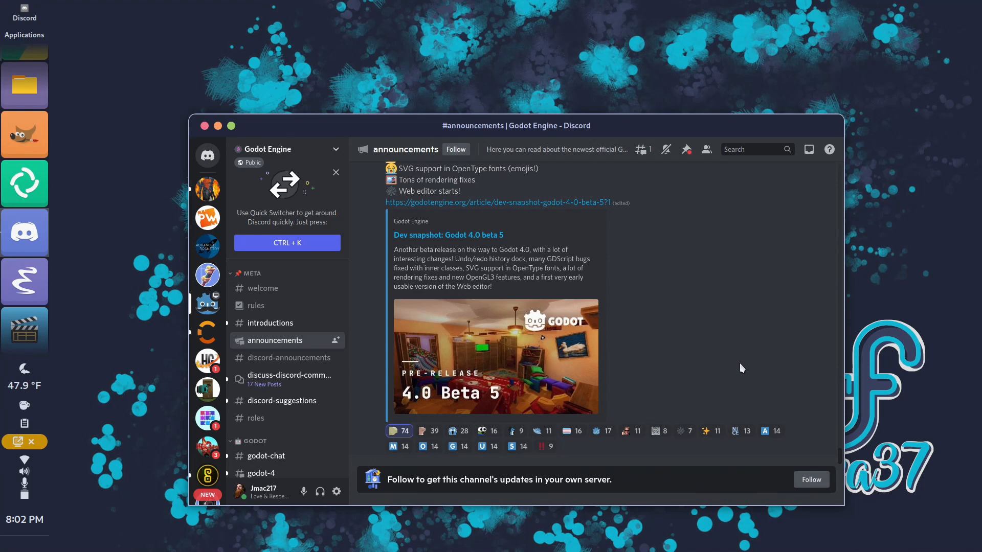
{"action": "mouse_move", "coordinate": [698, 305]}
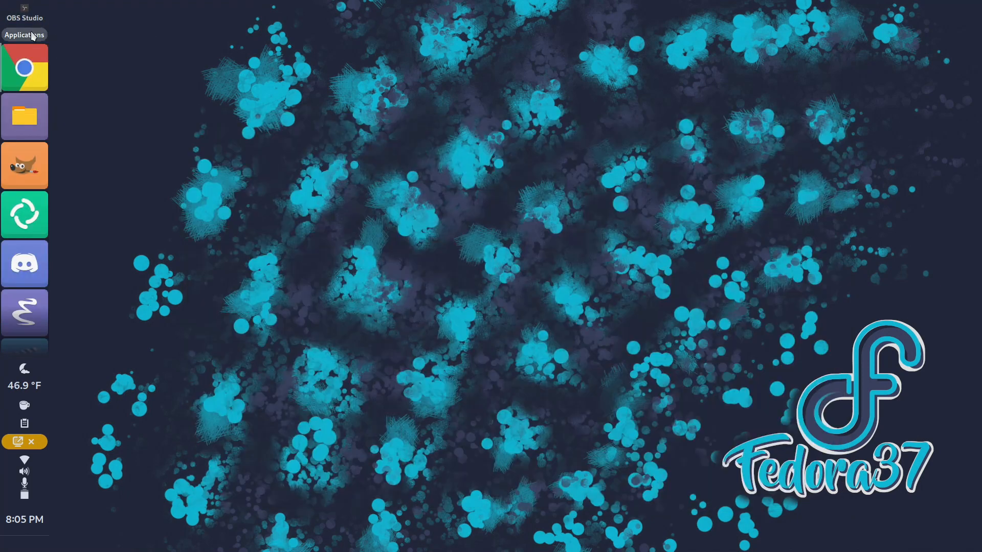
{"action": "left_click", "coordinate": [25, 34]}
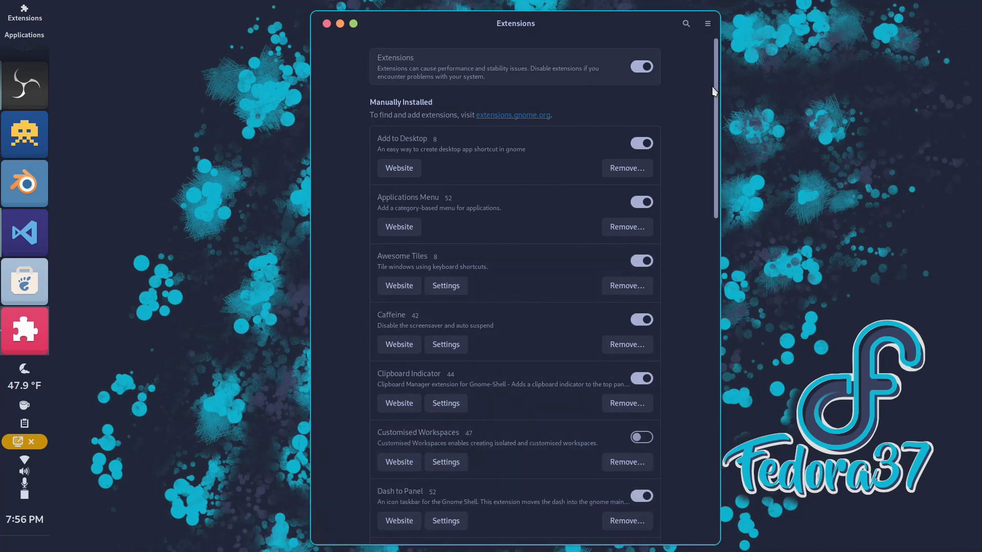
{"action": "scroll", "scroll_direction": "down", "scroll_amount": 3}
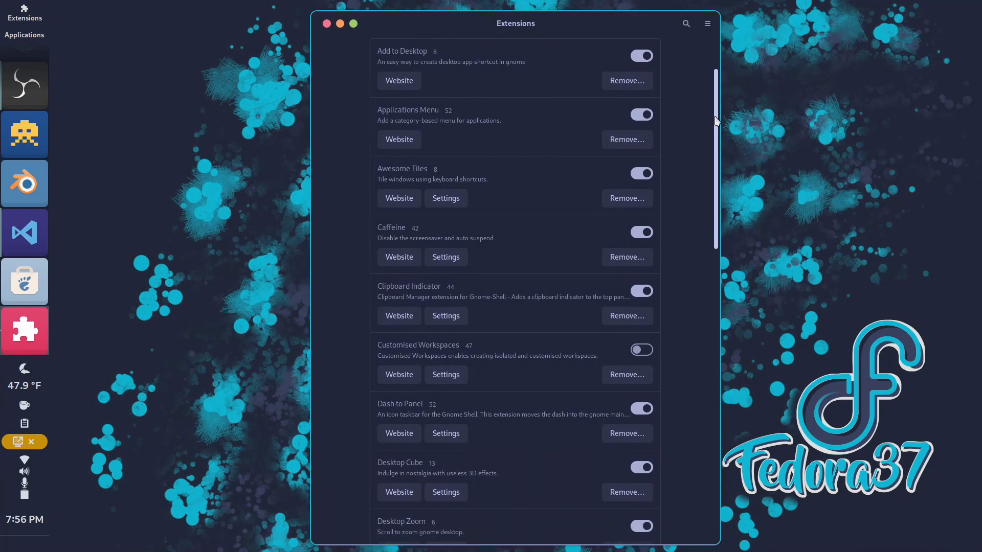
{"action": "scroll", "scroll_direction": "down", "scroll_amount": 3}
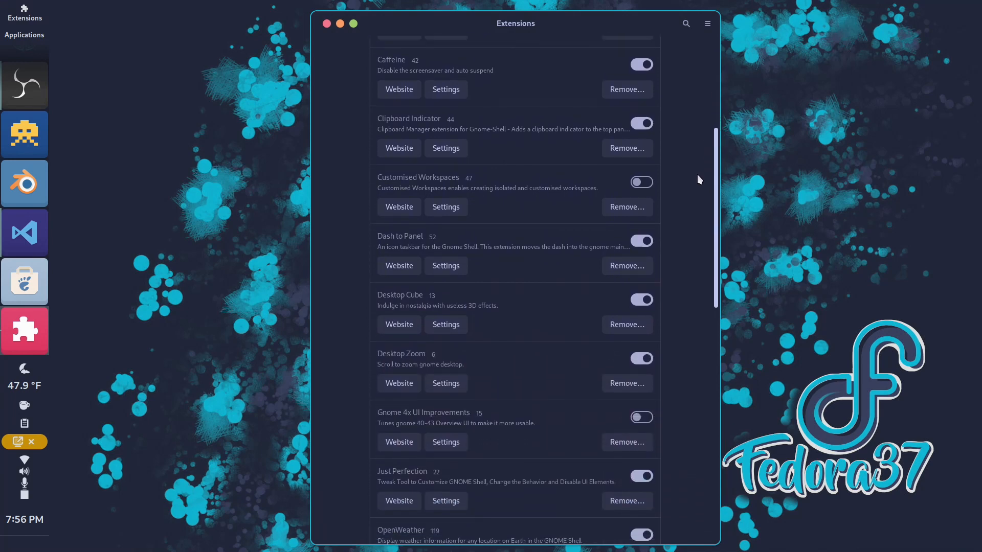
{"action": "scroll", "scroll_direction": "down", "scroll_amount": 3}
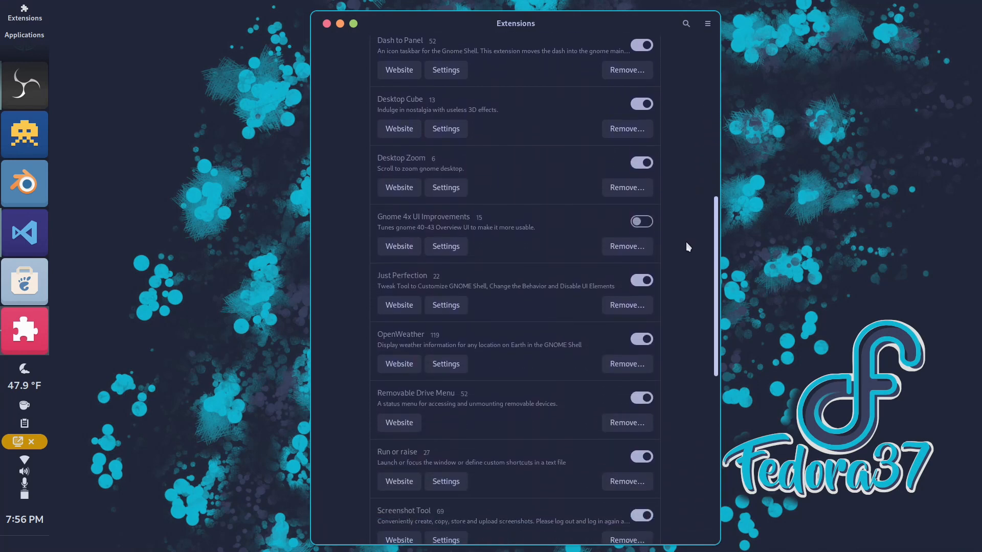
{"action": "scroll", "scroll_direction": "down", "scroll_amount": 3}
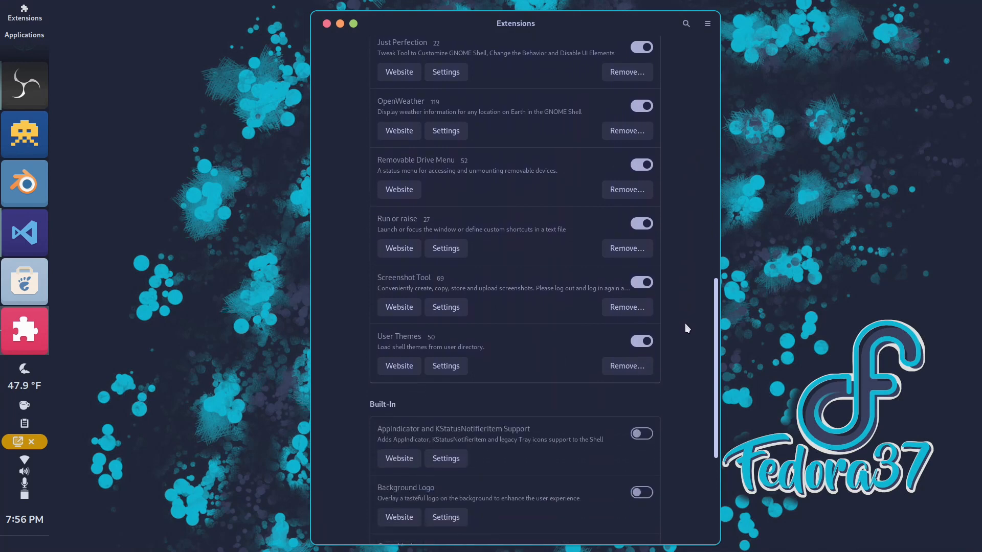
{"action": "scroll", "scroll_direction": "down", "scroll_amount": 3}
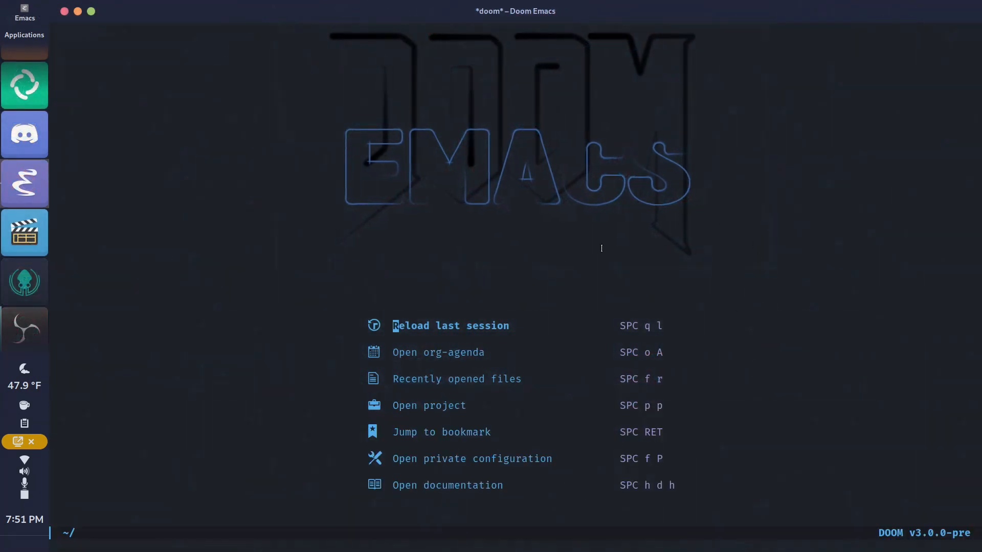
{"action": "mouse_move", "coordinate": [238, 418]}
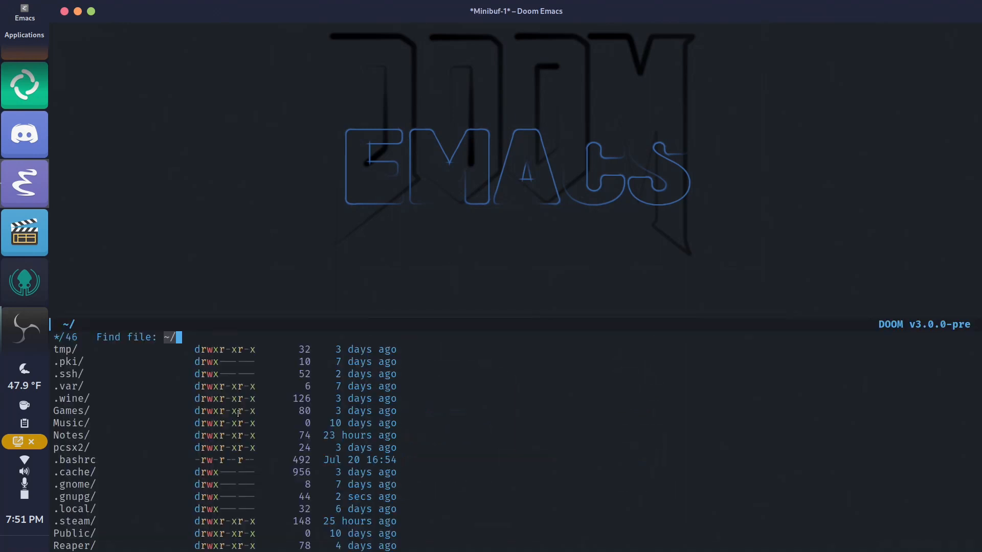
Step: Type 'Doc' into Doom Emacs's Find file prompt to filter the home folder
{"action": "type", "text": "Doc"}
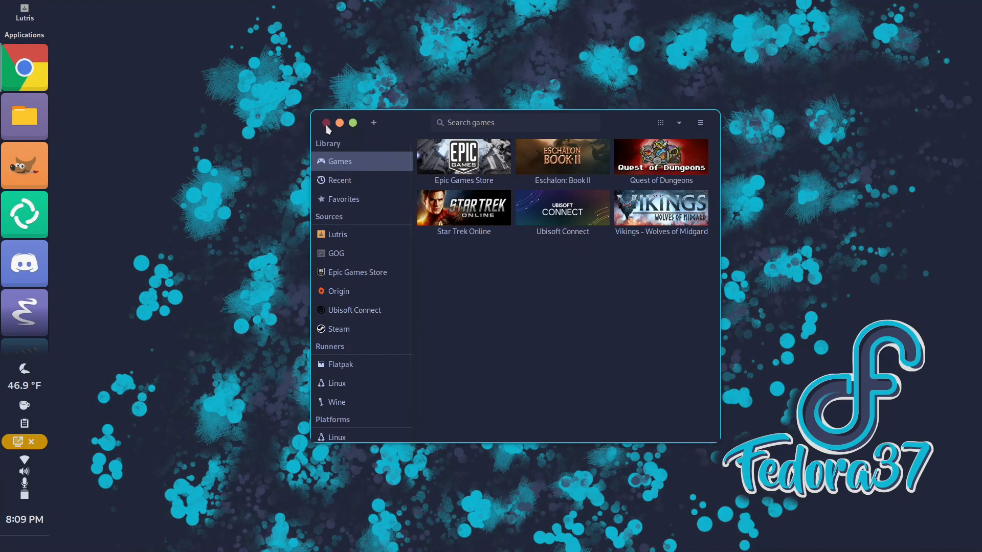
Step: Close the Lutris game library window
{"action": "left_click", "coordinate": [327, 123]}
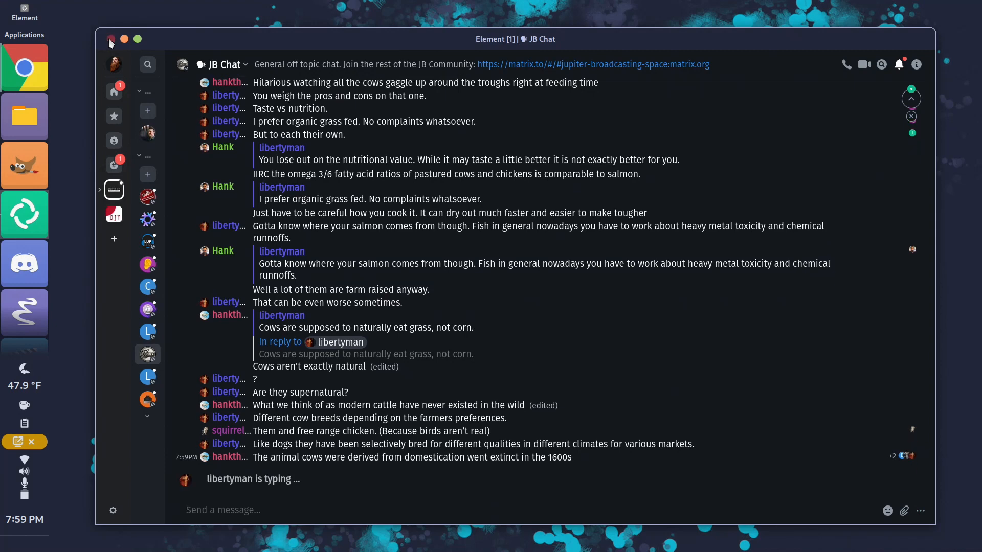
Step: Close the Element window on the JB Chat room
{"action": "left_click", "coordinate": [111, 39]}
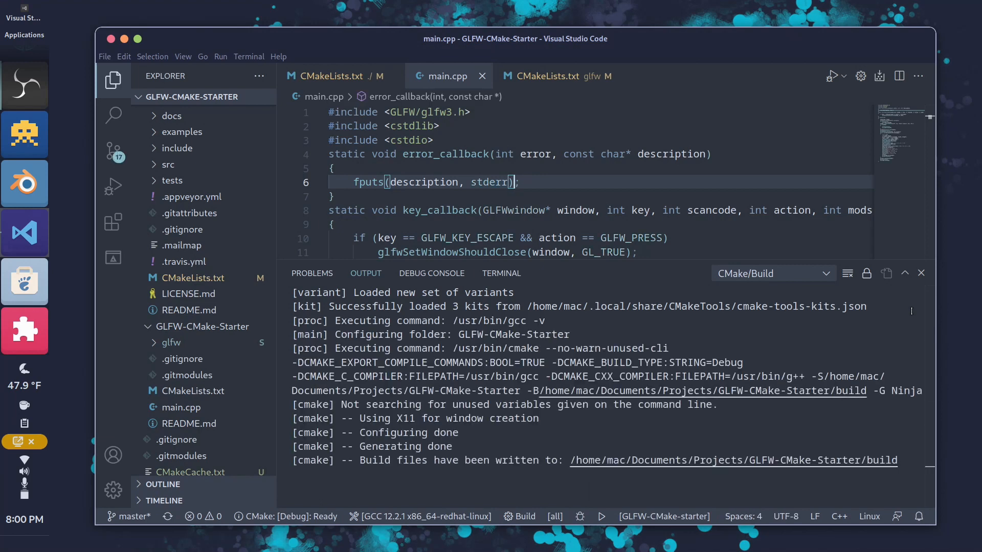
Step: Start the CMake Tools build of the GLFW-CMake-Starter target from the status bar
{"action": "left_click", "coordinate": [601, 516]}
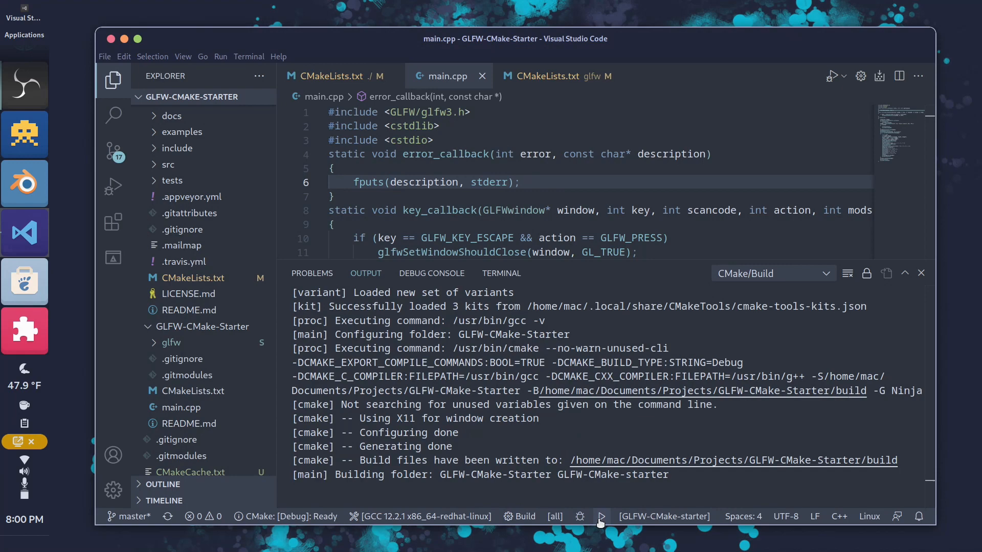
{"action": "left_click", "coordinate": [600, 517]}
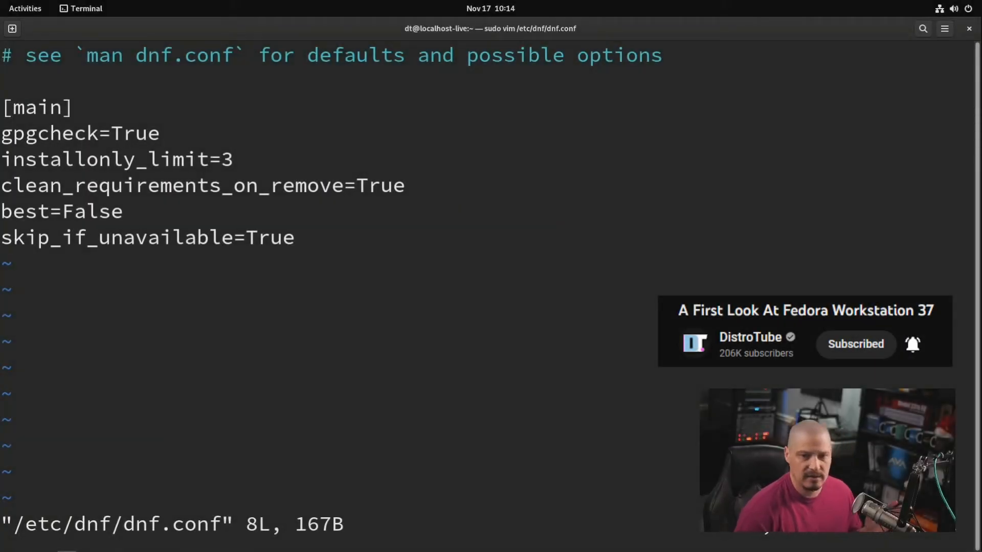
Step: Add 'max_parallel_downloads=5' and a 'fastestmirror=True' line to dnf.conf
{"action": "key", "text": "i"}
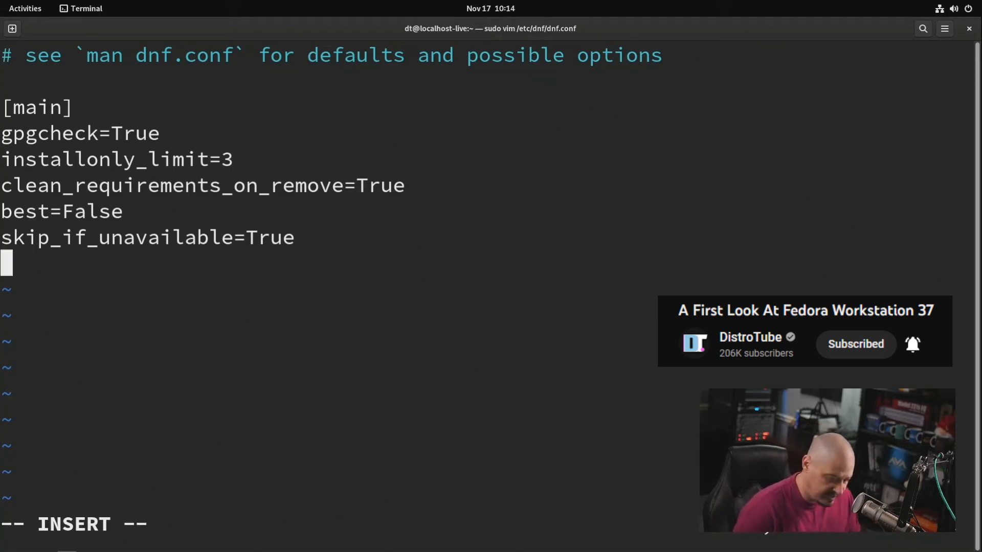
{"action": "type", "text": "max_"}
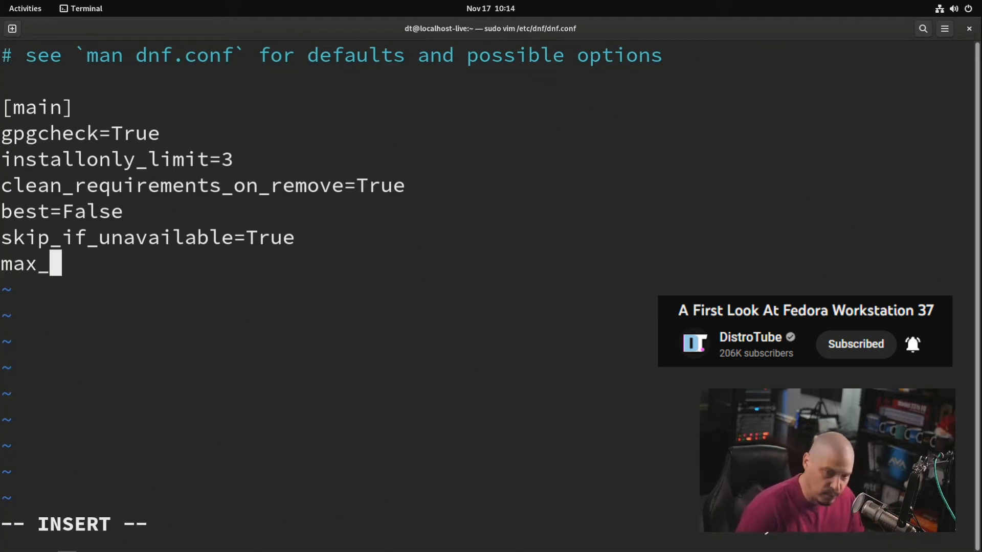
{"action": "type", "text": "parallel_downloads="}
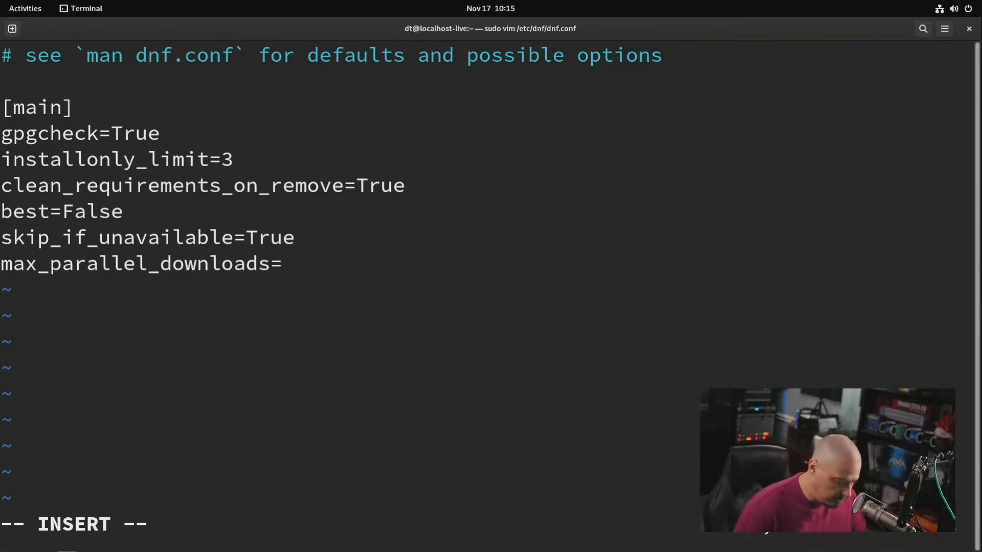
{"action": "type", "text": "5"}
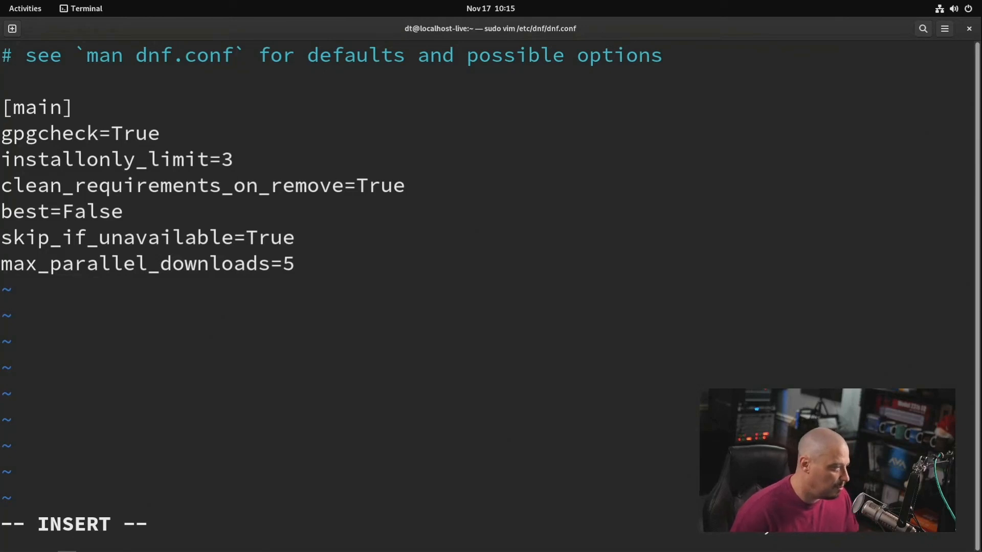
{"action": "type", "text": "faster"}
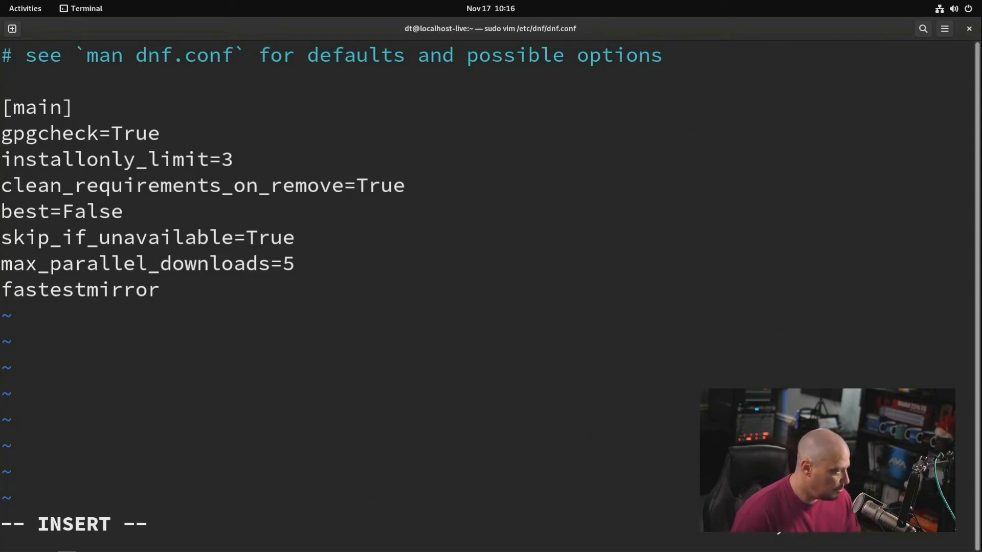
{"action": "type", "text": "=Tr"}
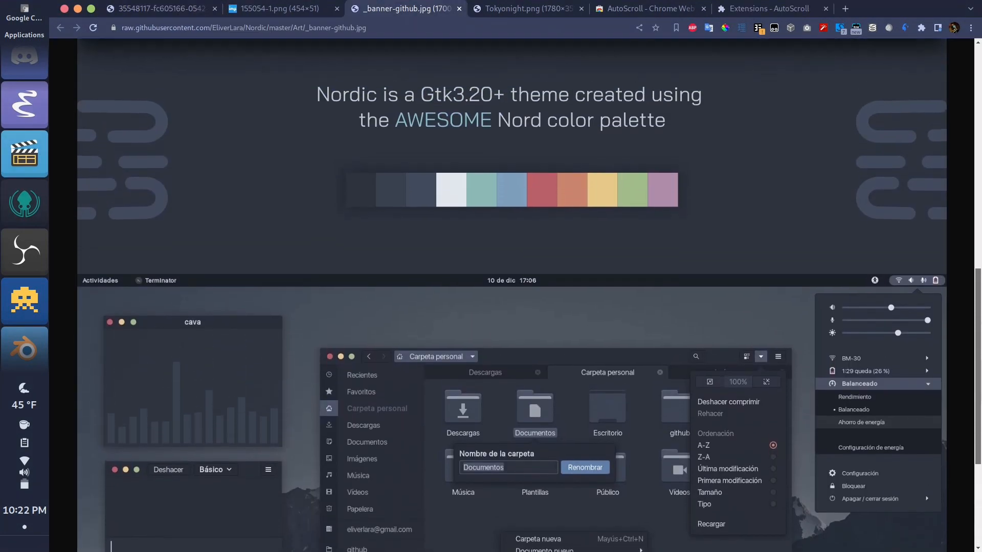
Step: Switch to the Tokyonight.png tab and scroll through its theme screenshots
{"action": "left_click", "coordinate": [528, 8]}
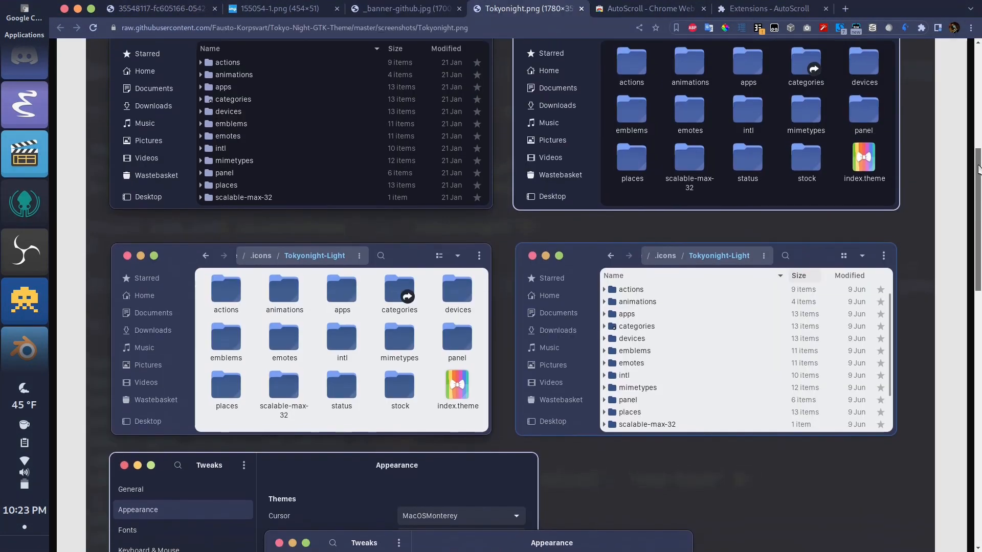
{"action": "scroll", "scroll_direction": "down", "scroll_amount": 3}
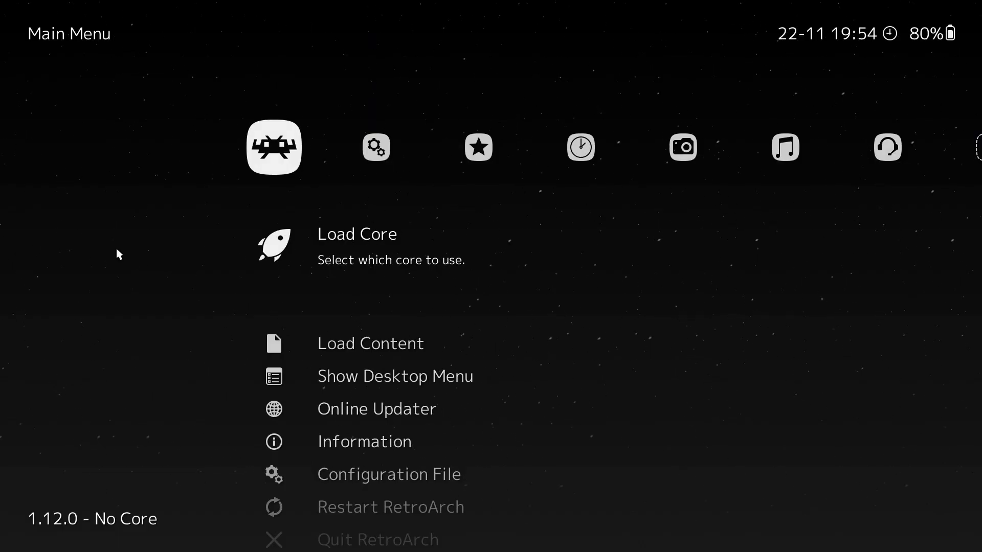
{"action": "key", "text": "Down"}
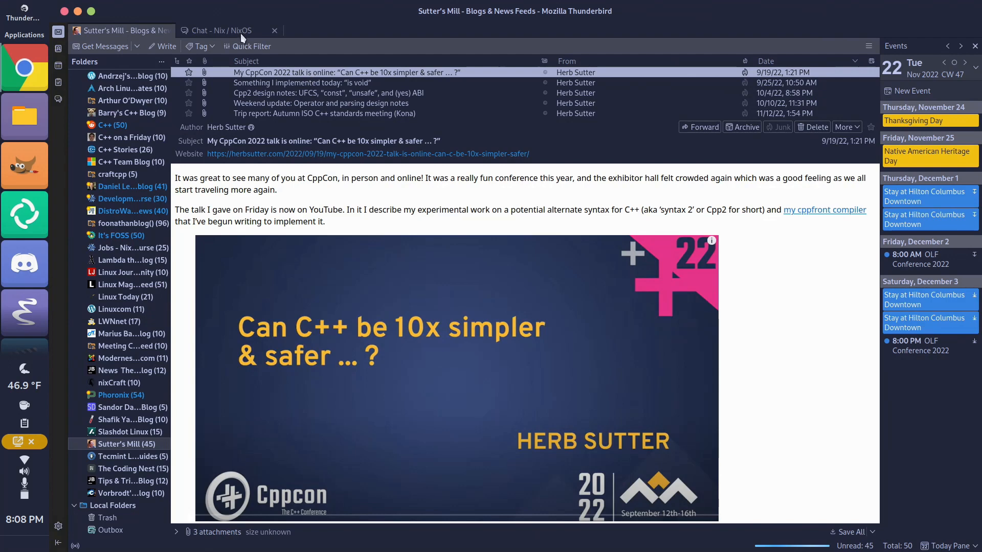
Step: Switch Thunderbird to the Chat - Nix / NixOS tab
{"action": "left_click", "coordinate": [220, 30]}
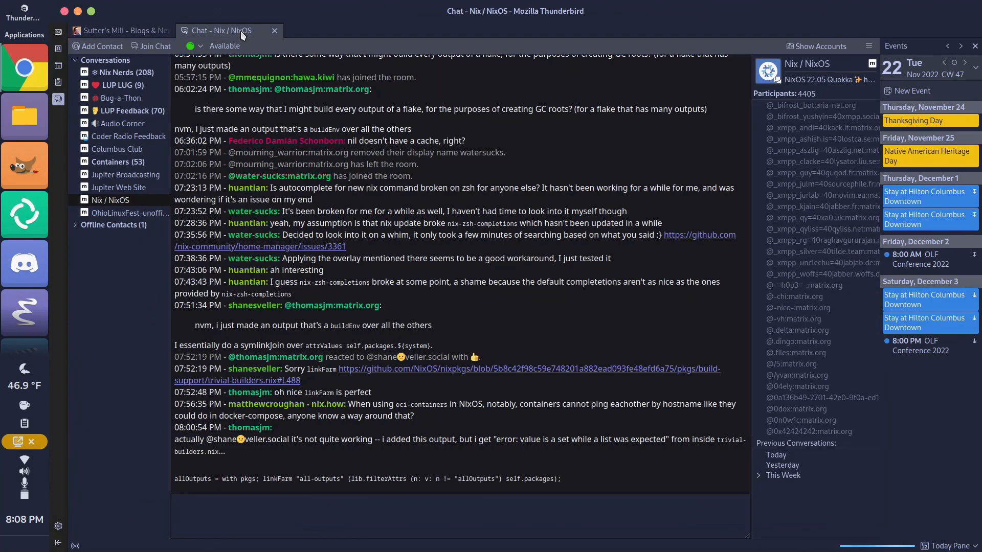
{"action": "left_click", "coordinate": [119, 30]}
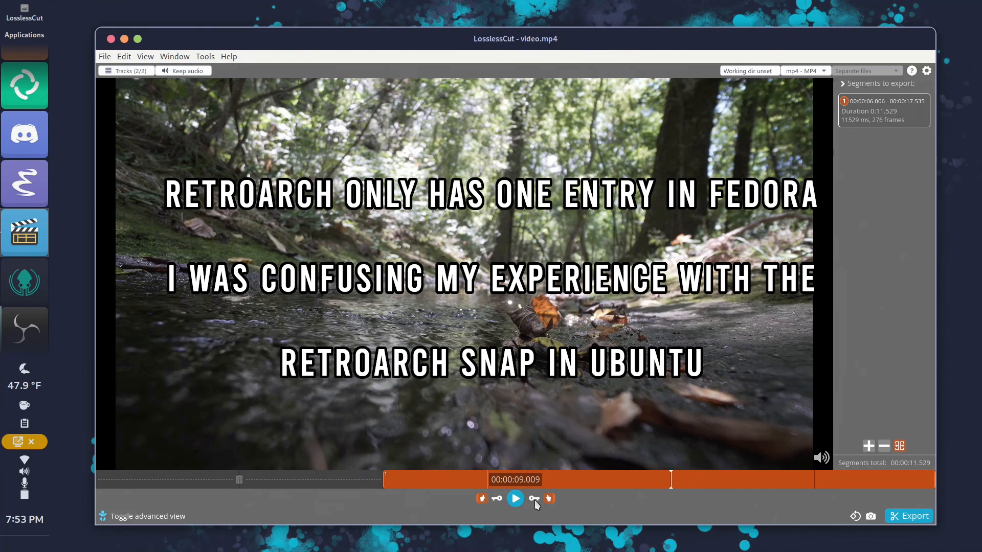
{"action": "left_click", "coordinate": [550, 498]}
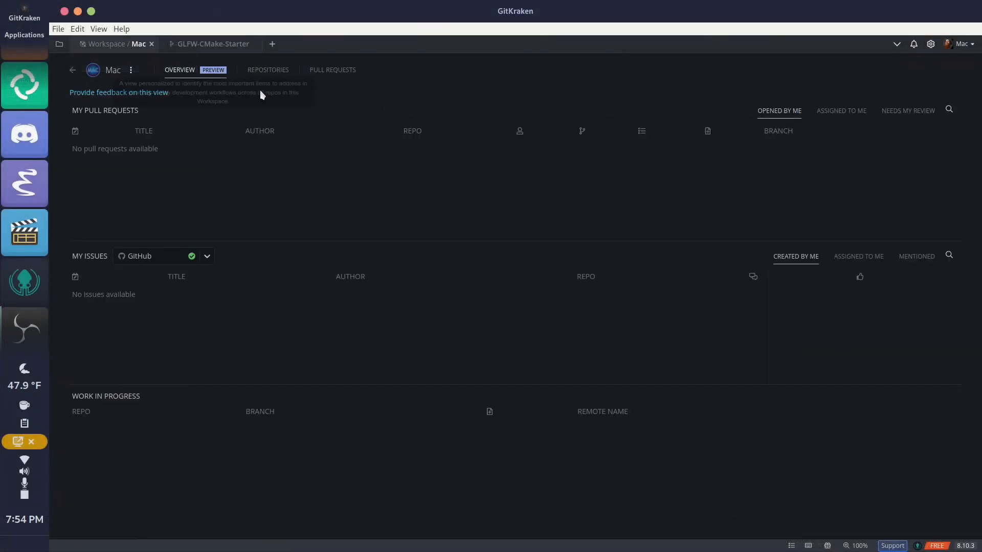
{"action": "left_click", "coordinate": [267, 70]}
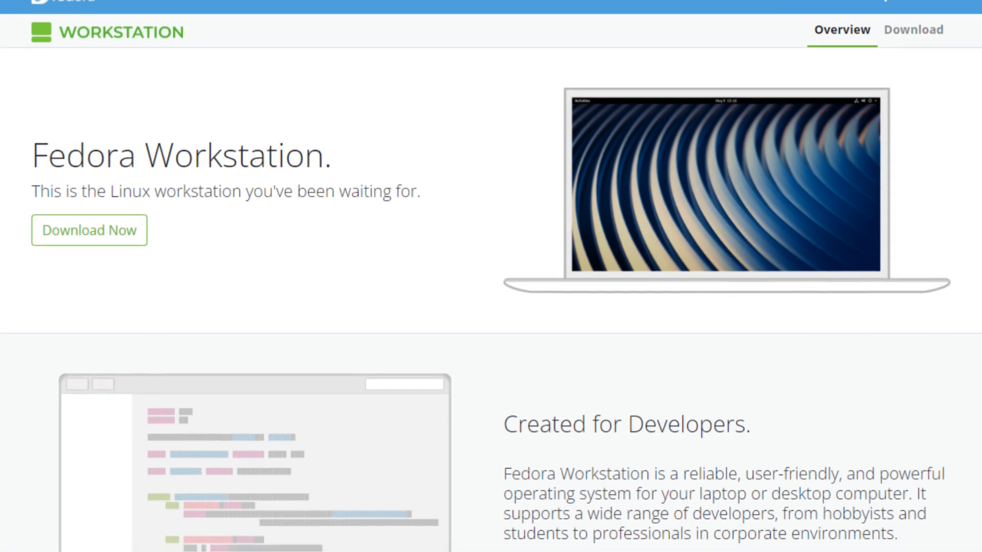
{"action": "scroll", "scroll_direction": "down", "scroll_amount": 3}
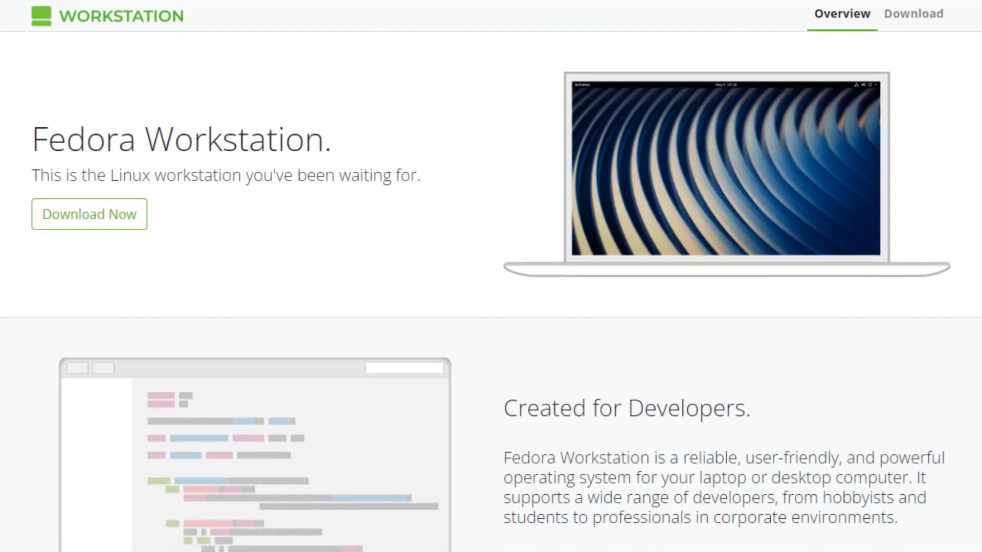
{"action": "scroll", "scroll_direction": "down", "scroll_amount": 3}
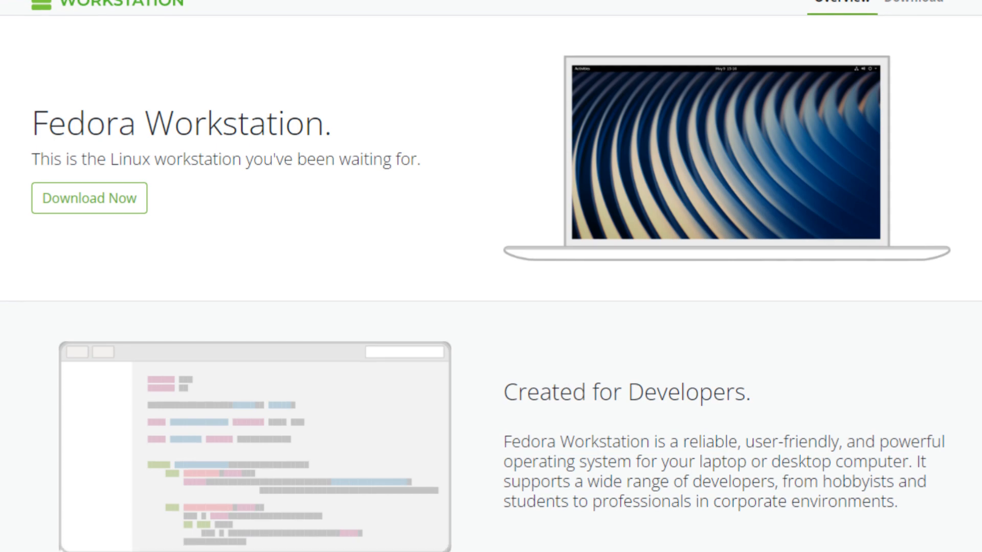
{"action": "scroll", "scroll_direction": "down", "scroll_amount": 3}
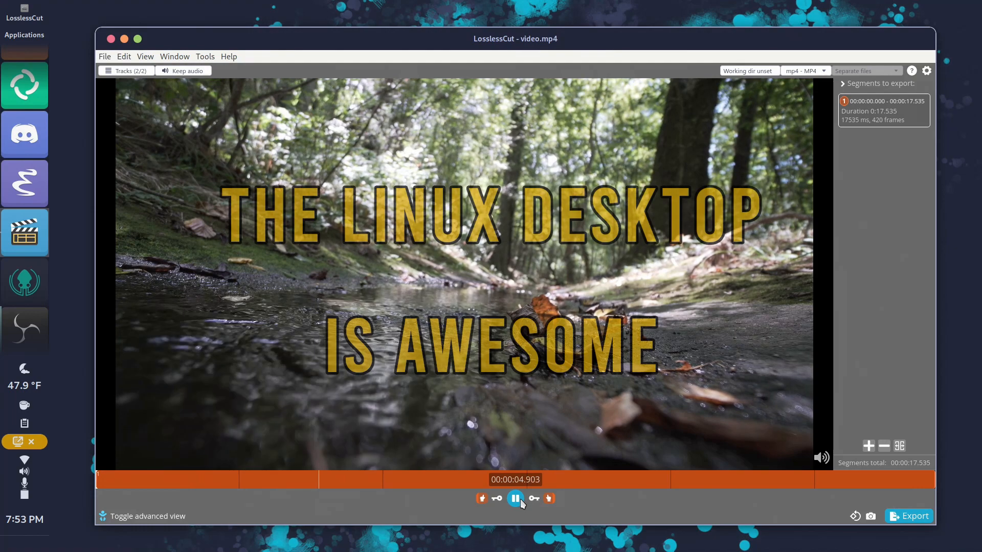
Step: Pause playback and end the cut segment at 00:00:12.012
{"action": "left_click", "coordinate": [514, 499]}
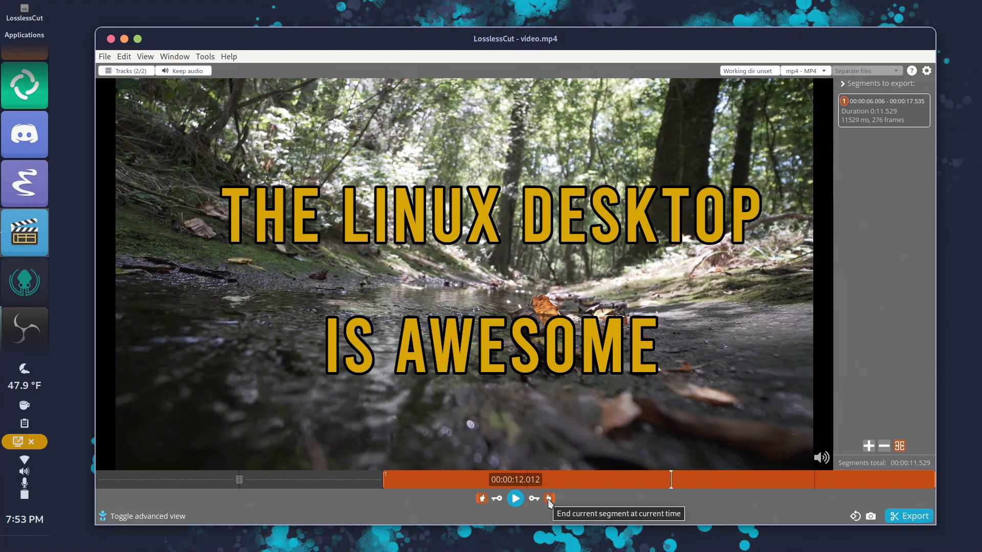
{"action": "left_click", "coordinate": [549, 499]}
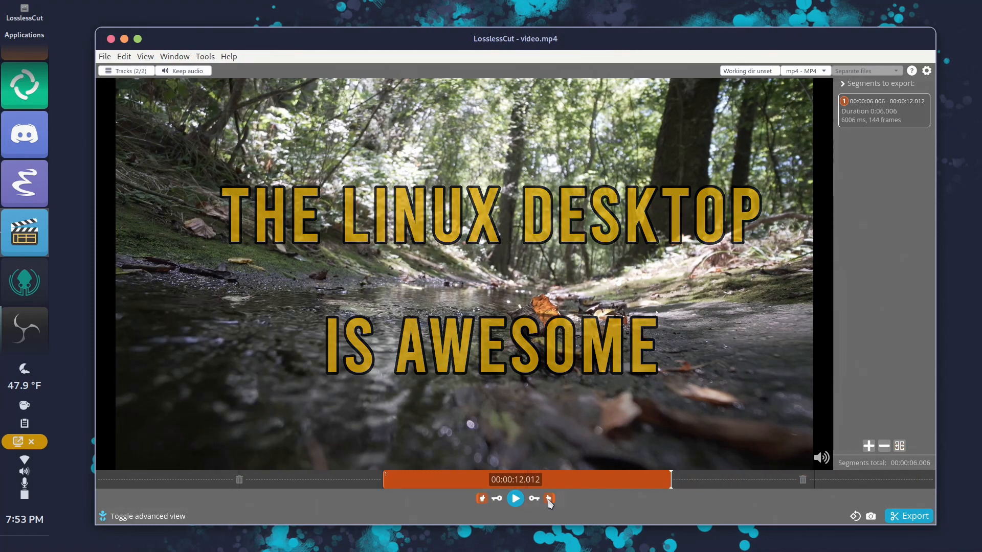